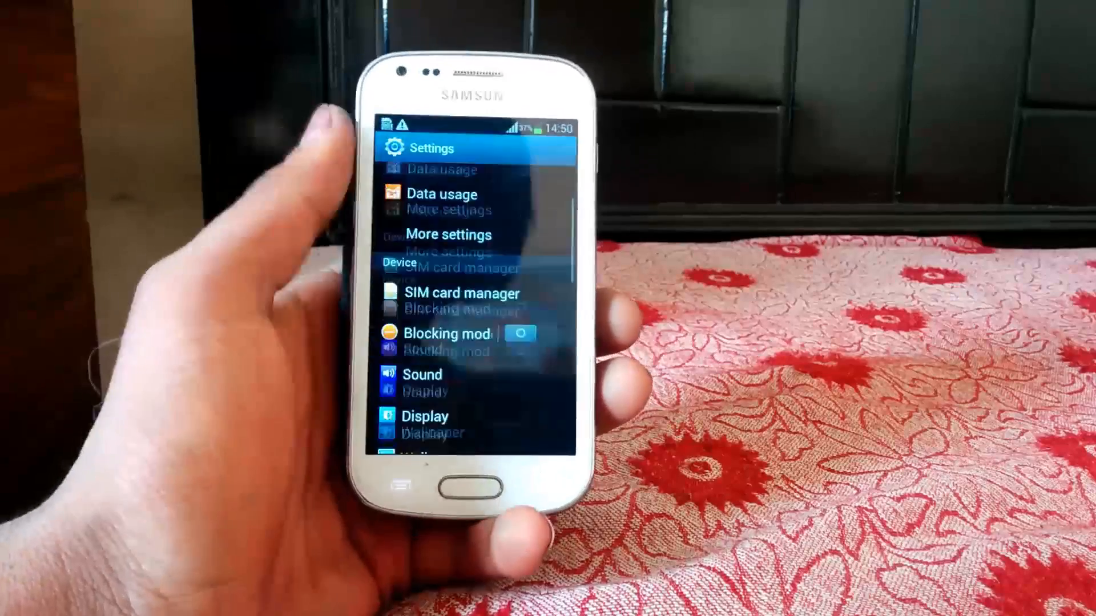
- Open Developer options, accept the warning, and enable USB debugging
scroll("down", 3)
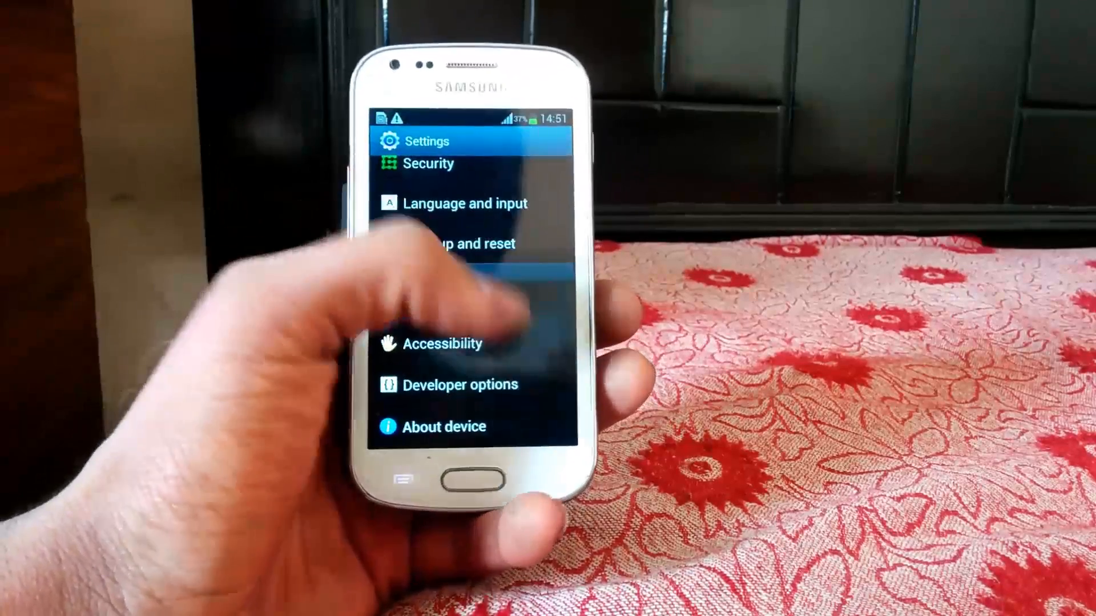
left_click(457, 384)
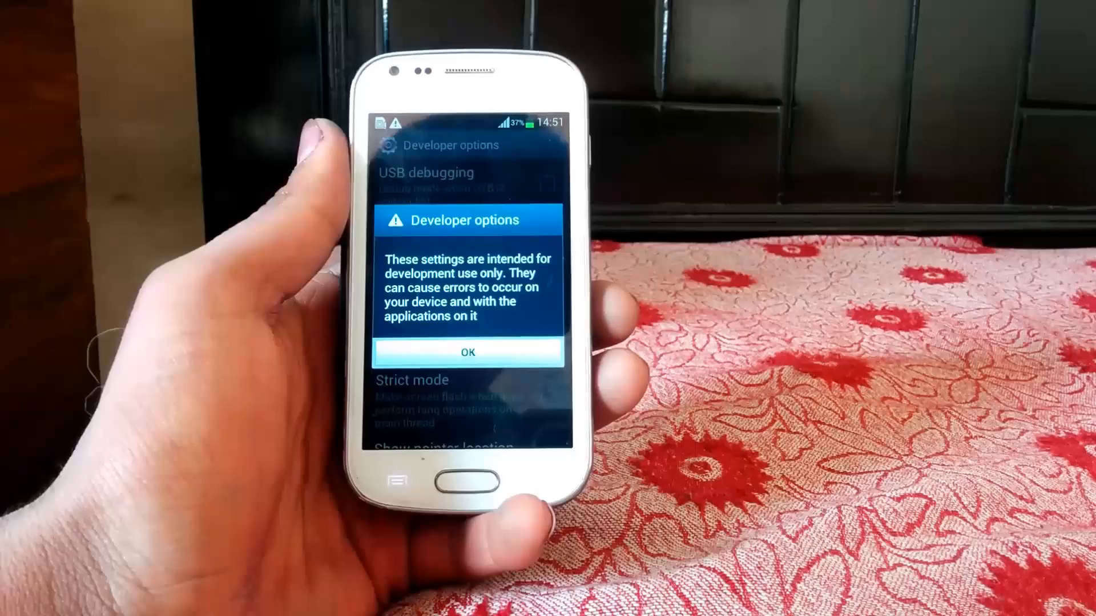
left_click(466, 352)
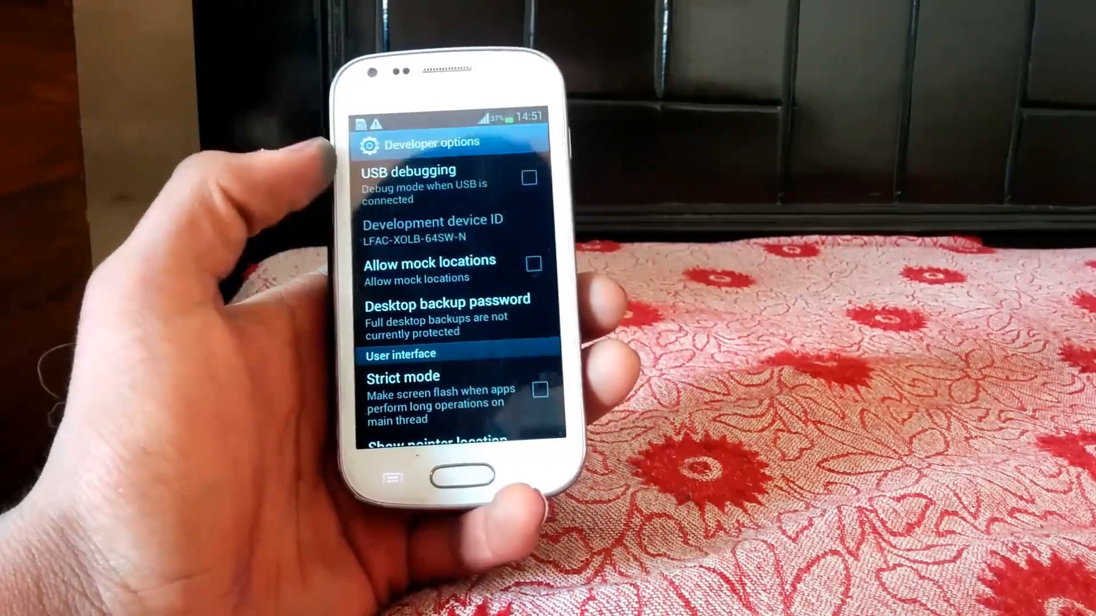
left_click(528, 179)
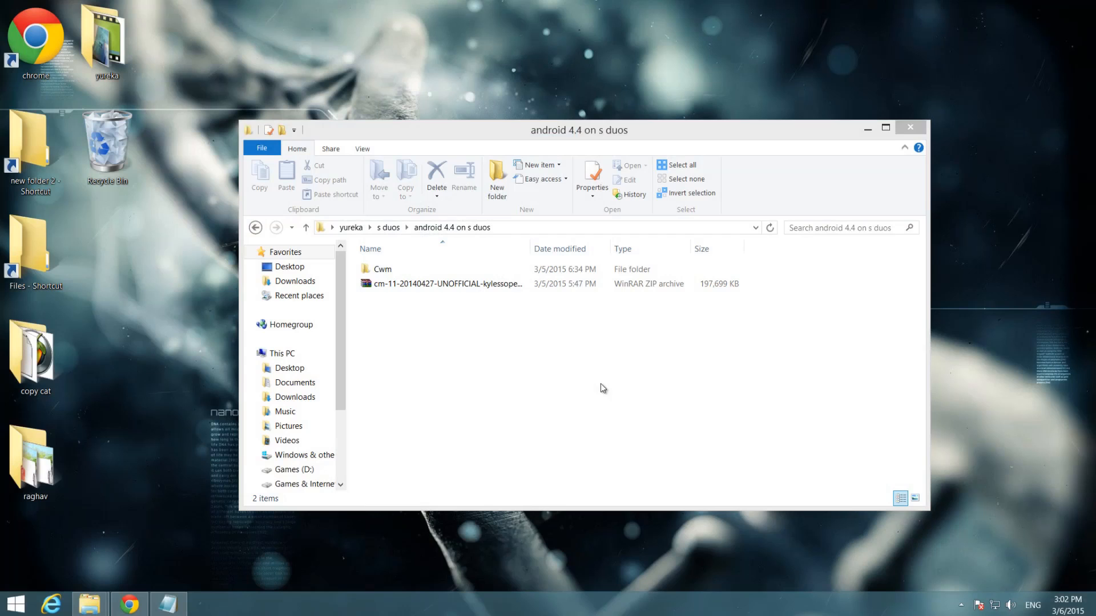
mouse_move(561, 367)
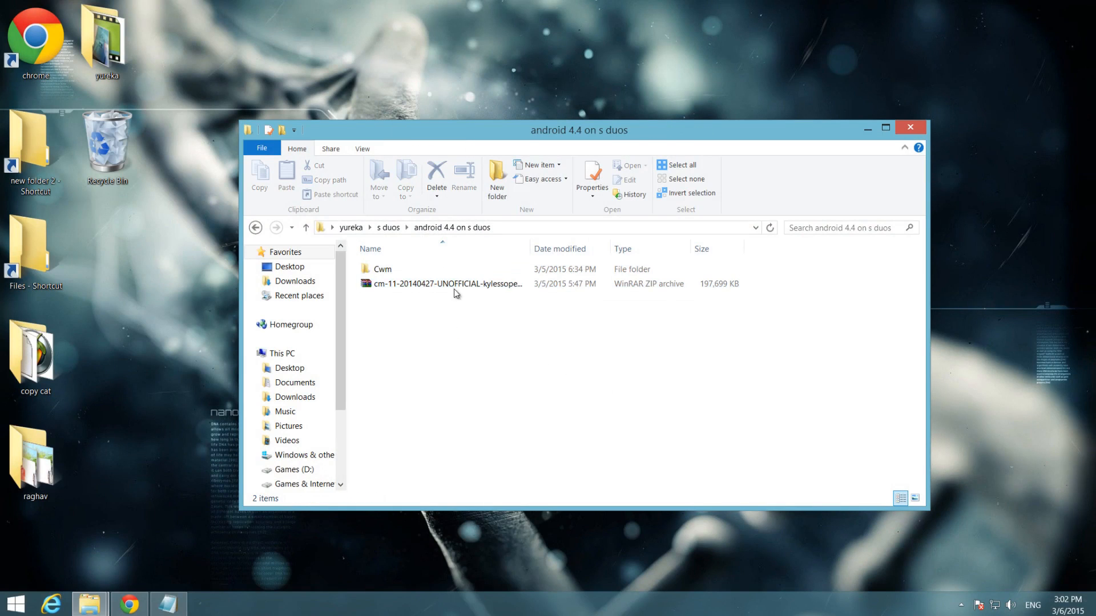
- Open the Cwm folder beside the ROM zip and select the SAMSUNG_USB_Driver installer
left_click(444, 283)
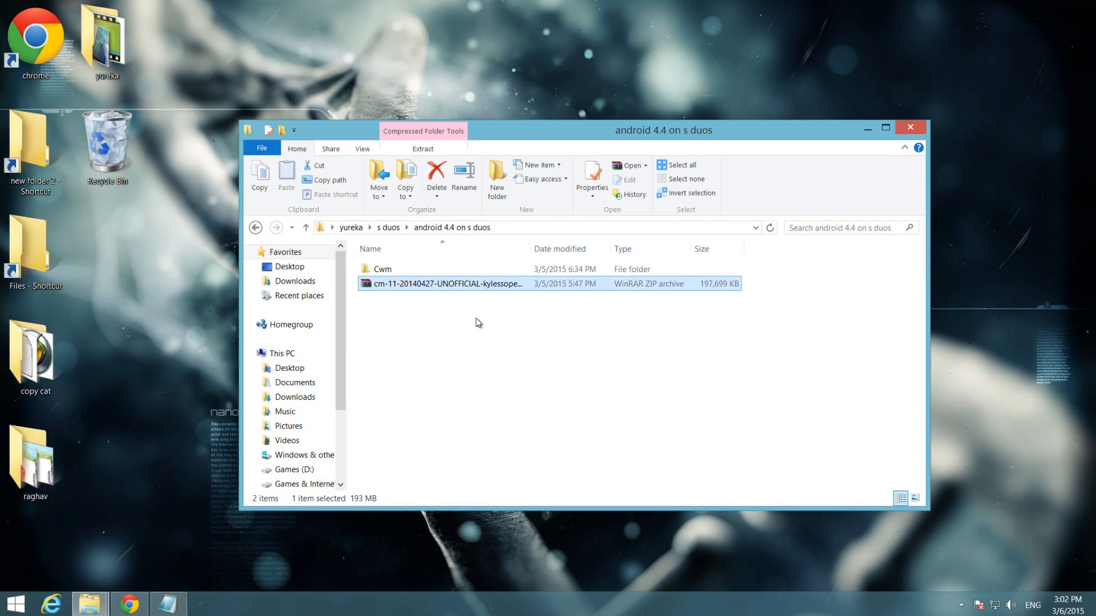
left_click(382, 269)
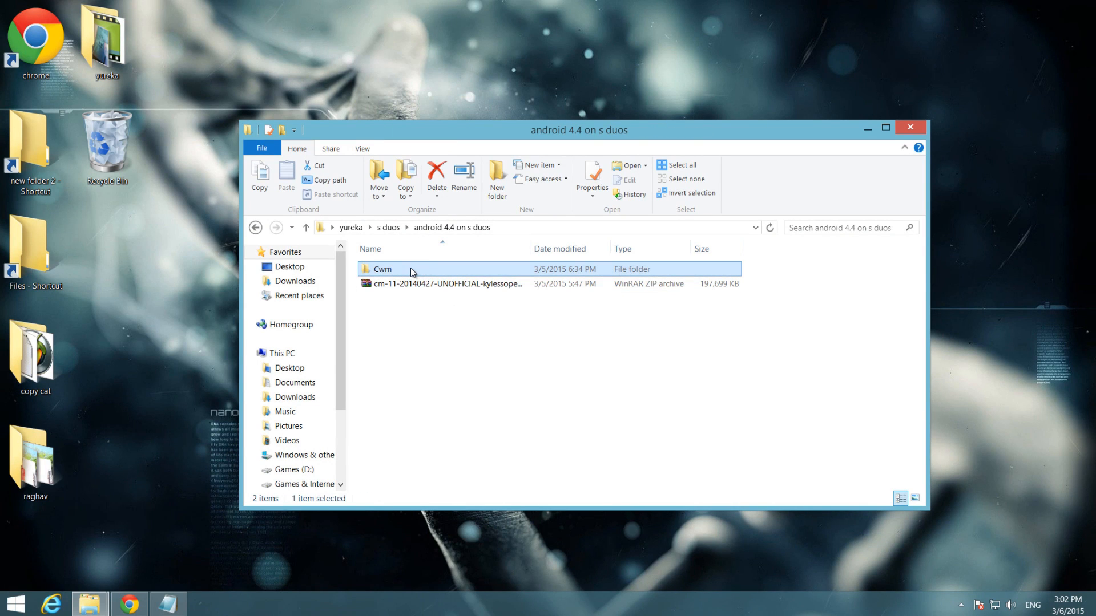
double_click(382, 269)
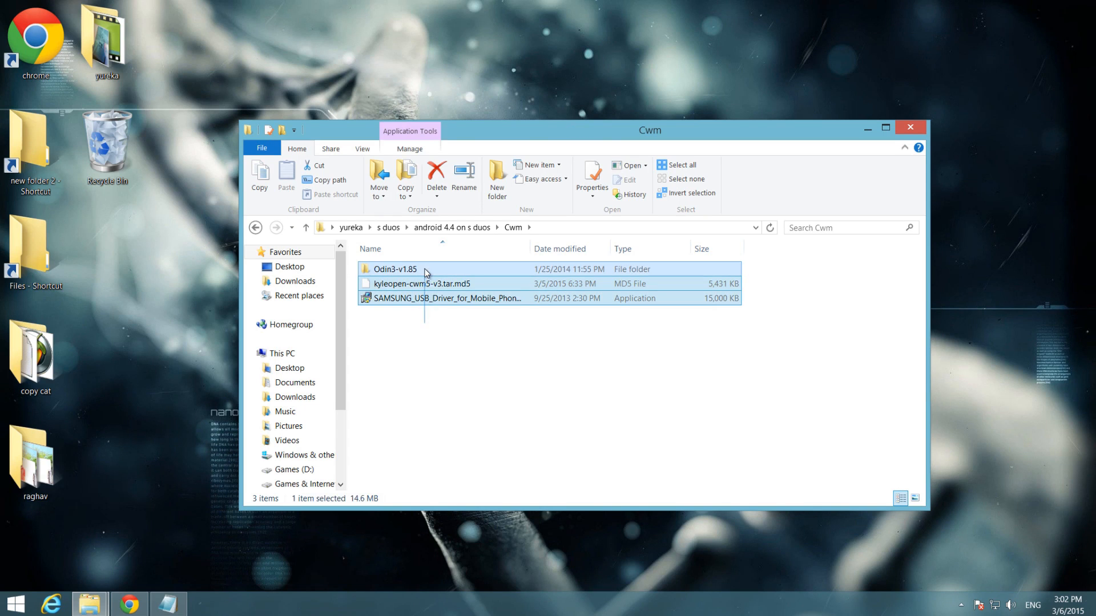
left_click(444, 298)
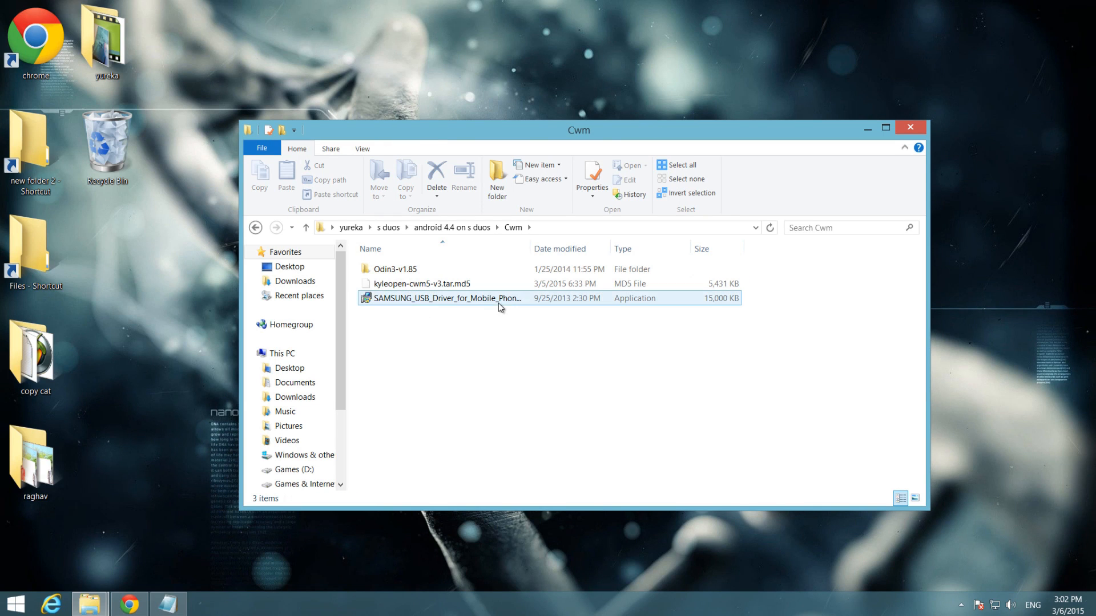
left_click(445, 298)
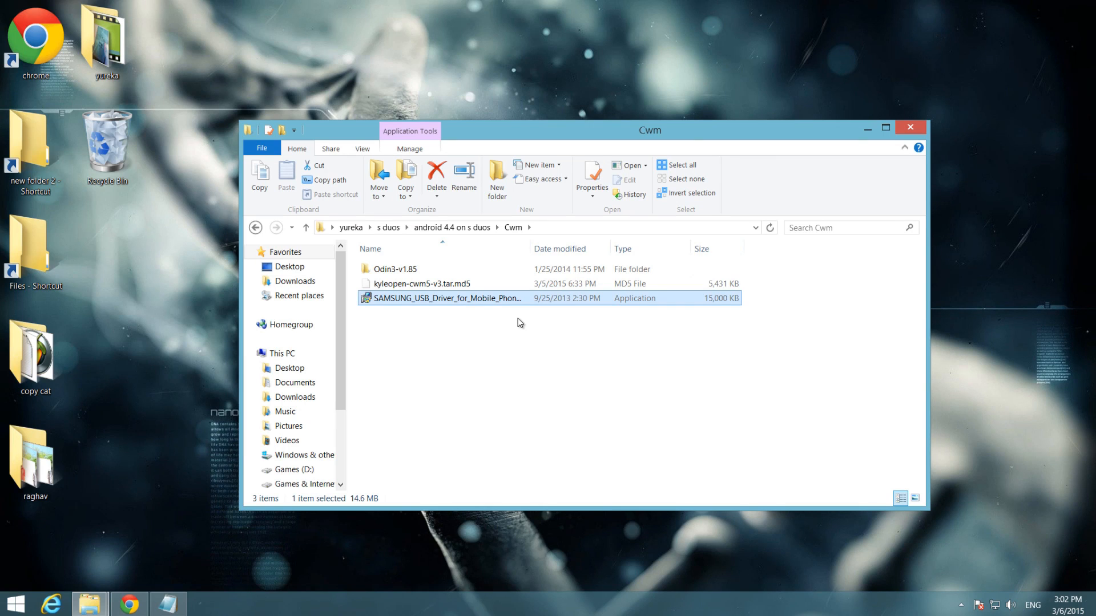
mouse_move(520, 326)
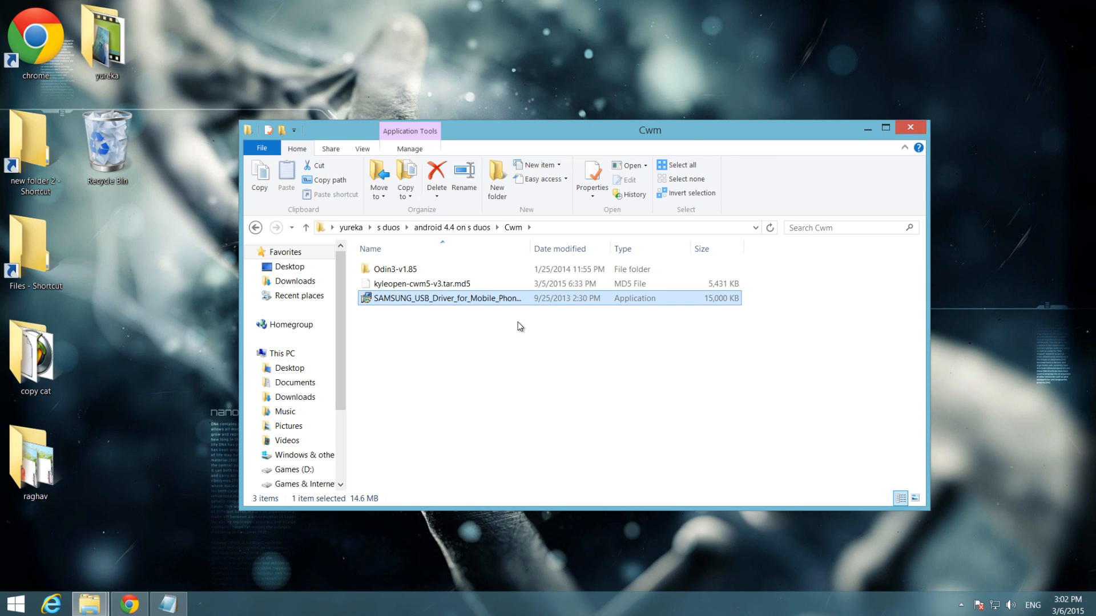
left_click(423, 283)
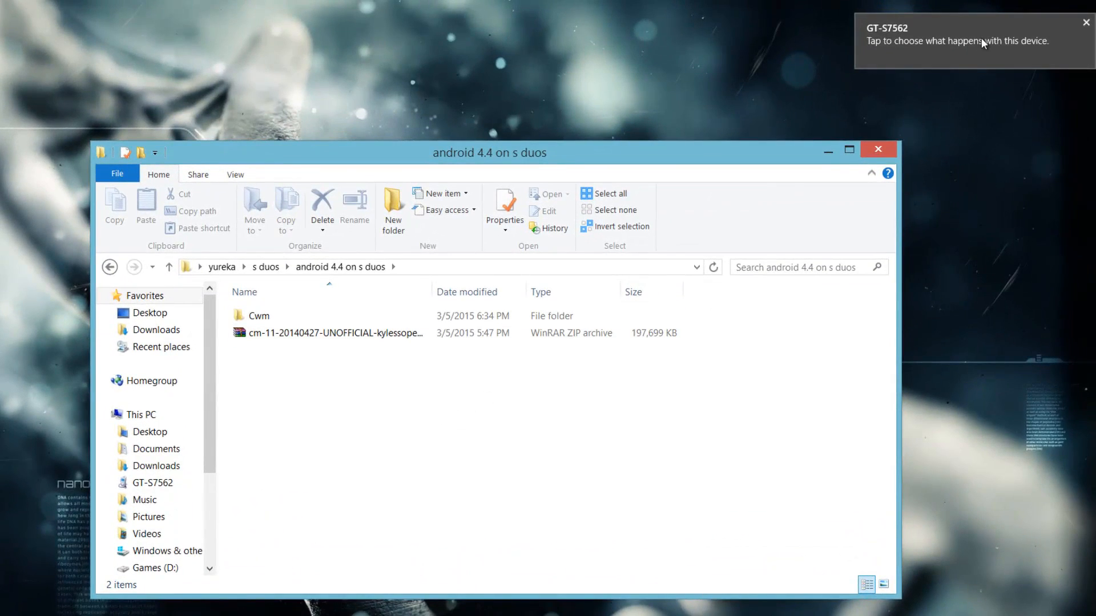
- Open the connected GT-S7562 phone from its device notification
left_click(971, 40)
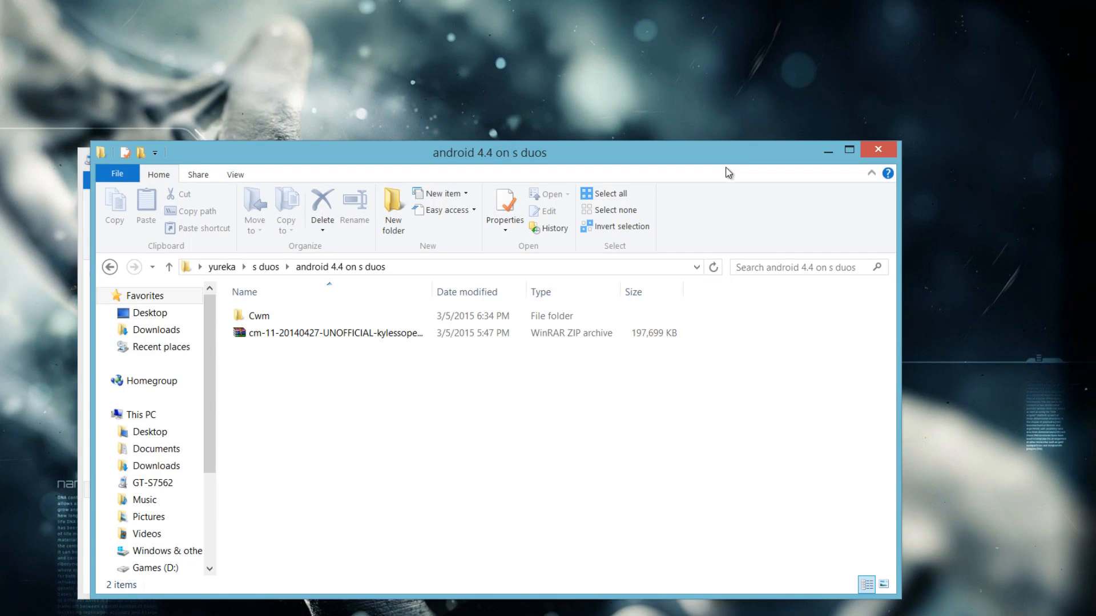
right_click(332, 332)
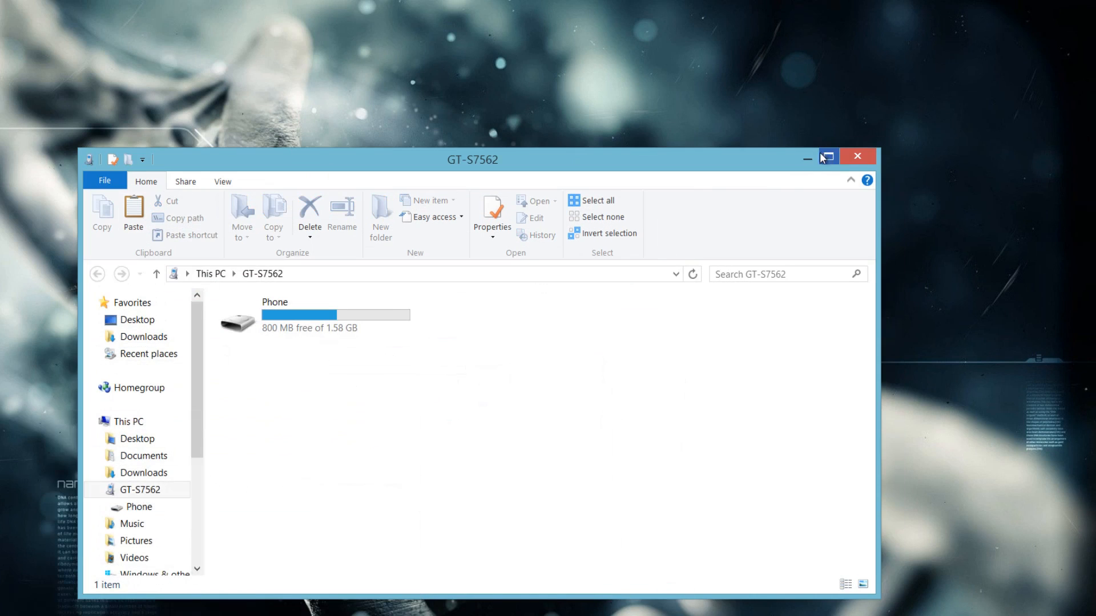
- Paste the ROM zip into Phone storage, choosing Don't copy to keep the newer file
double_click(275, 314)
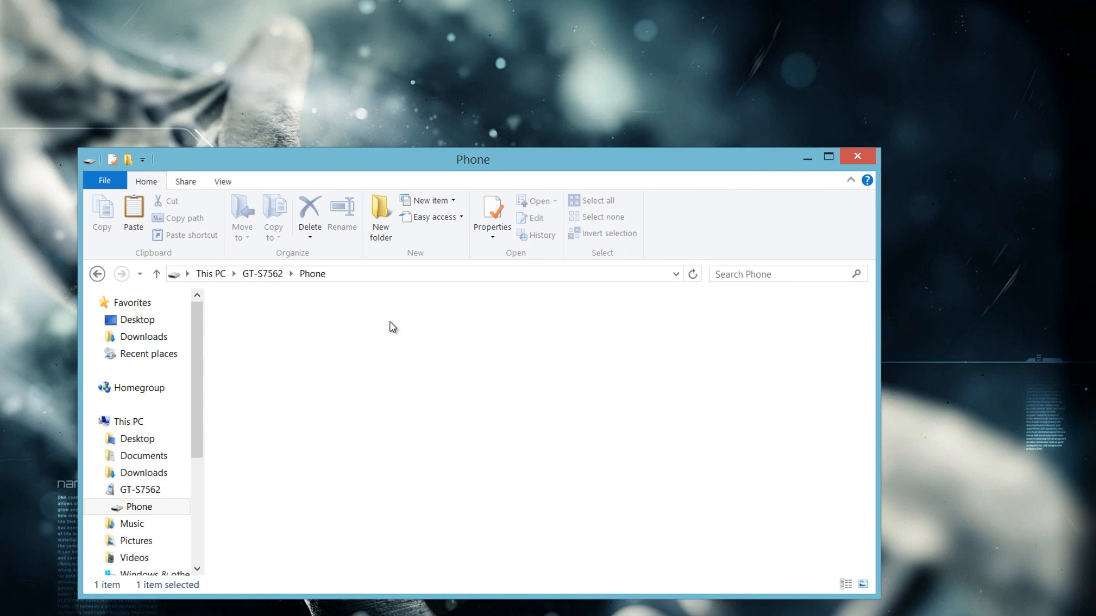
right_click(824, 349)
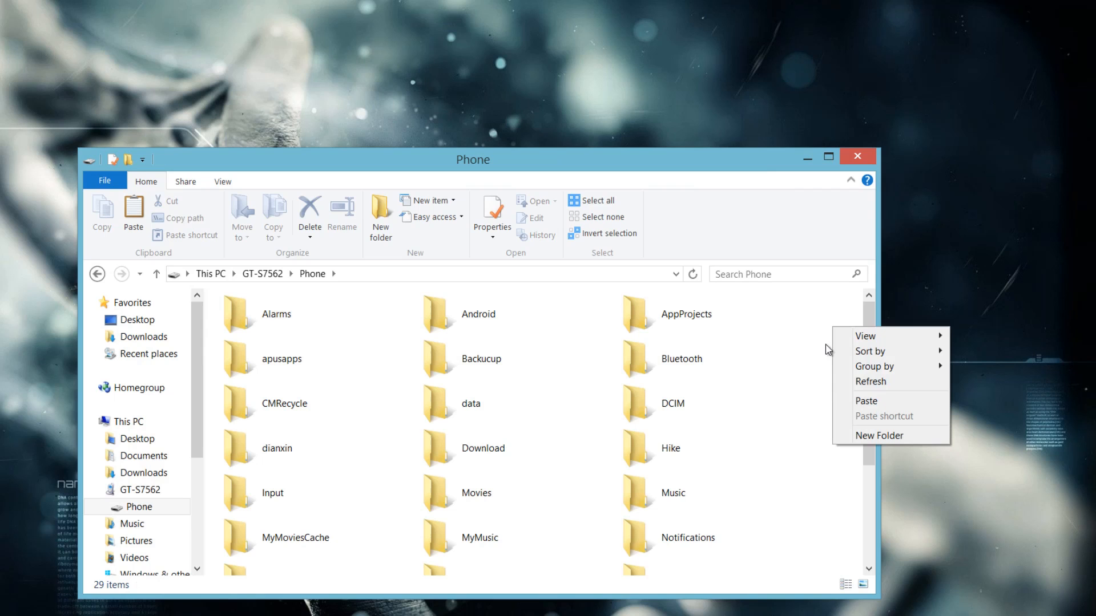
left_click(859, 407)
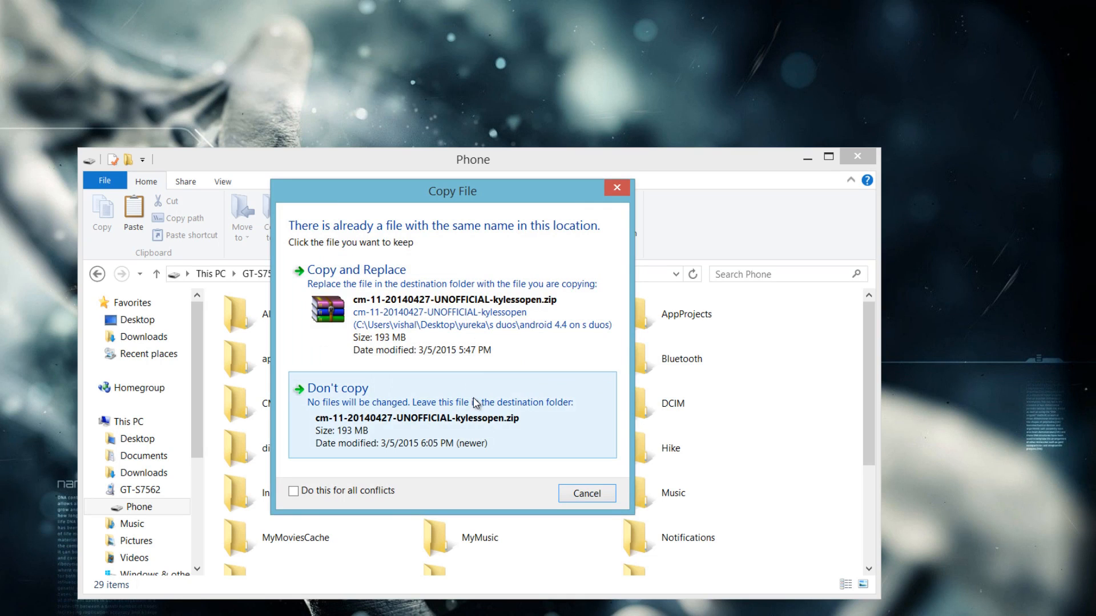
left_click(344, 388)
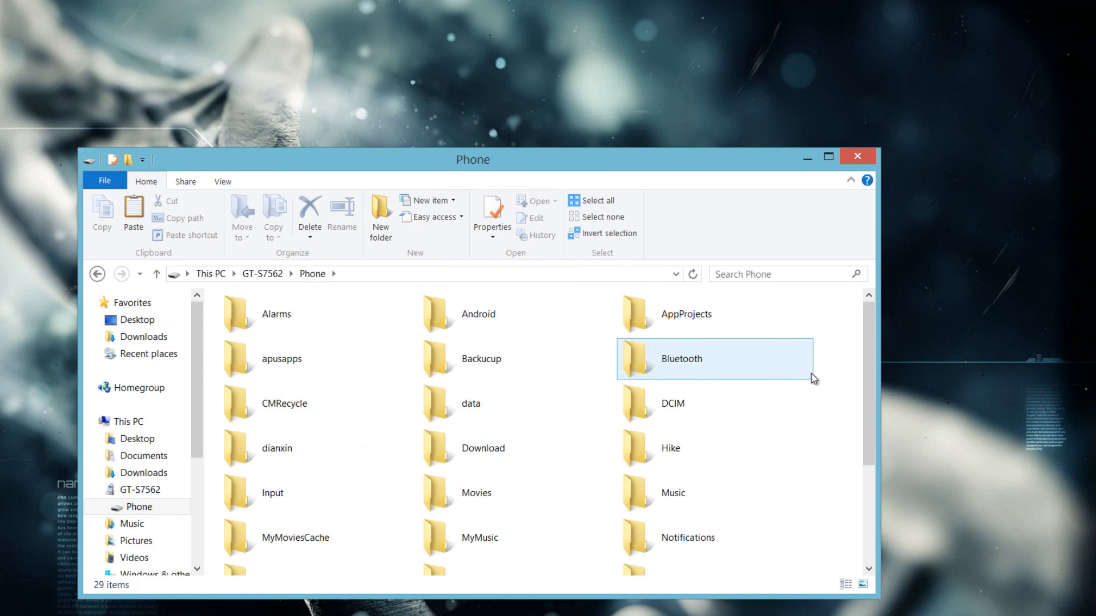